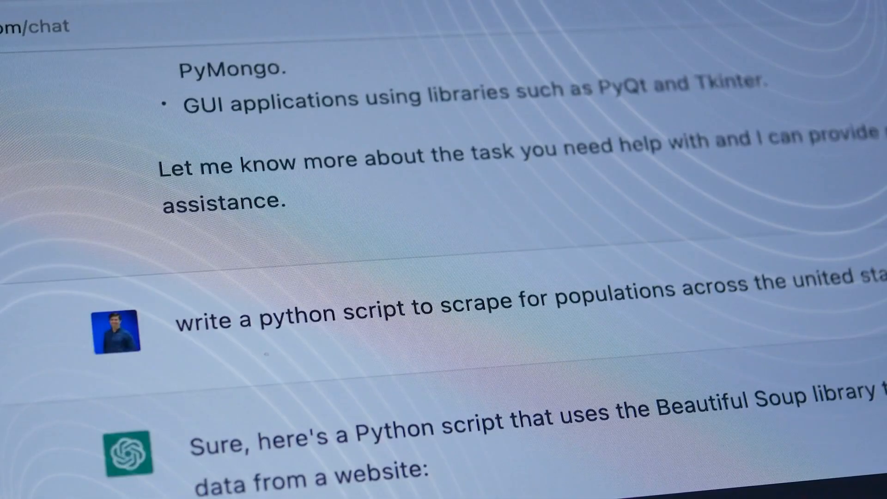
{"action": "scroll", "scroll_direction": "down", "scroll_amount": 3}
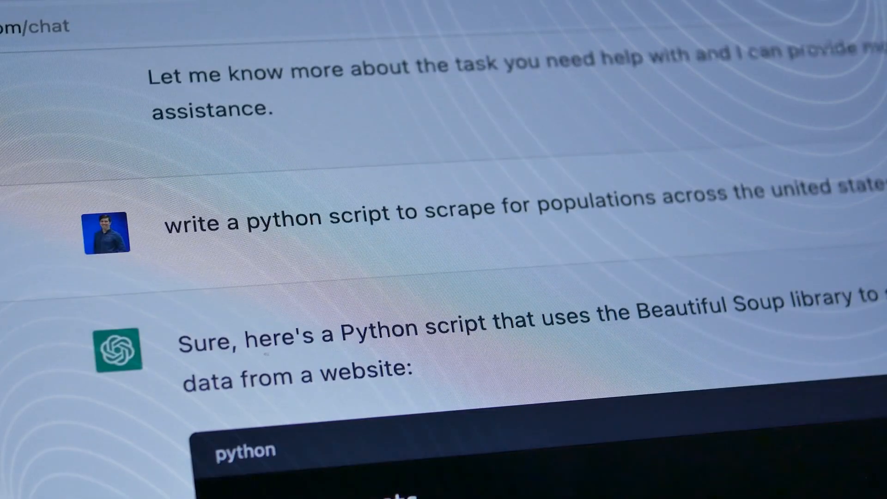